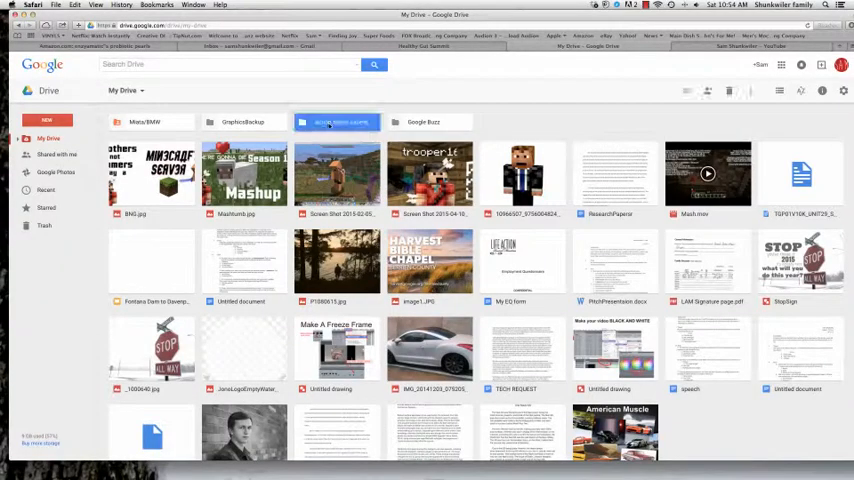
Enter the Action Movie Essentials folder holding the effect subfolders and files
{"action": "double_click", "coordinate": [336, 122]}
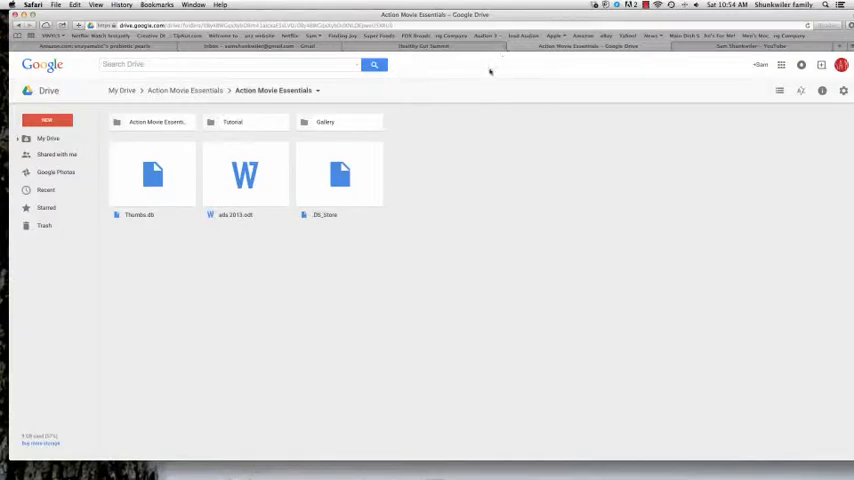
{"action": "mouse_move", "coordinate": [320, 204]}
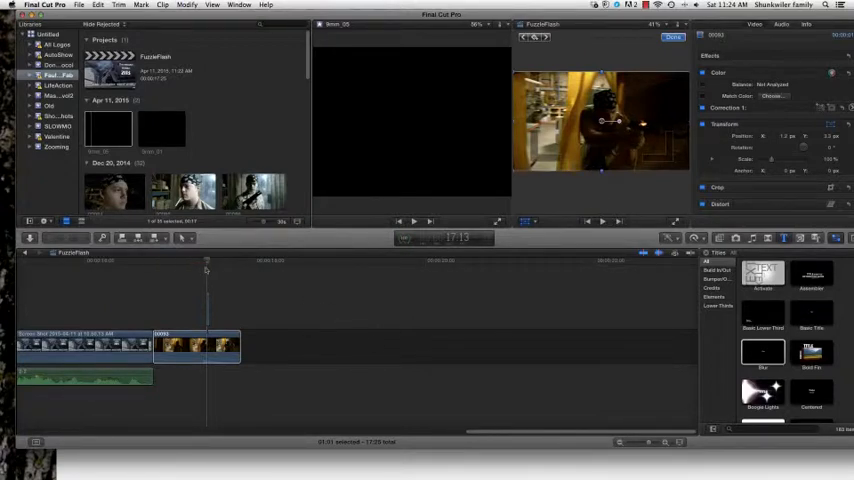
Select the gunshot clip in the timeline so its video properties can be adjusted
{"action": "left_click", "coordinate": [210, 262]}
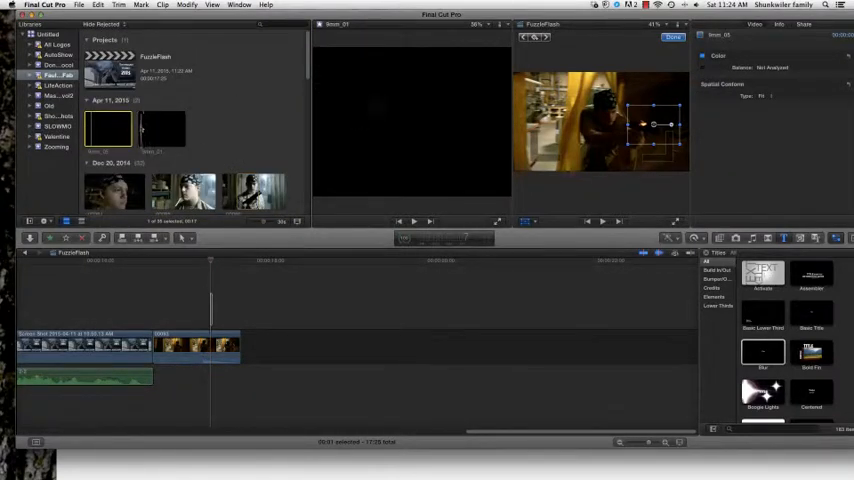
Layer the muzzle-flash and shell-ejection clips above the footage and preview them at several frames
{"action": "left_click", "coordinate": [160, 128]}
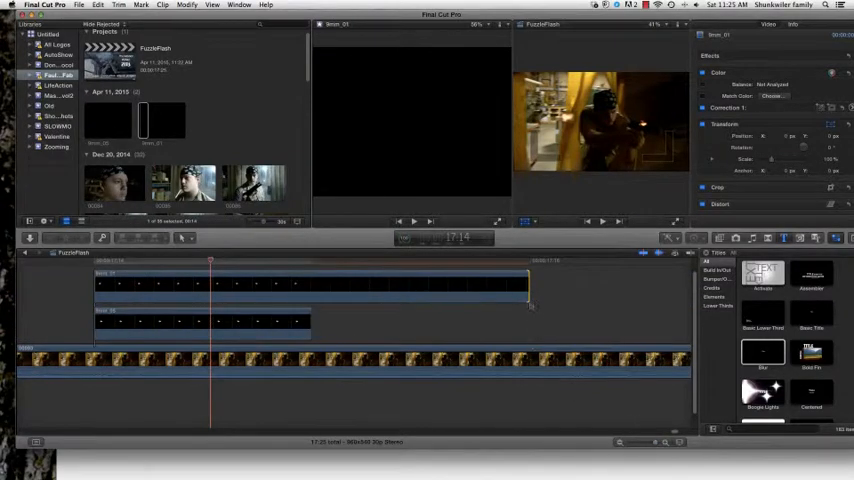
{"action": "left_click", "coordinate": [508, 262]}
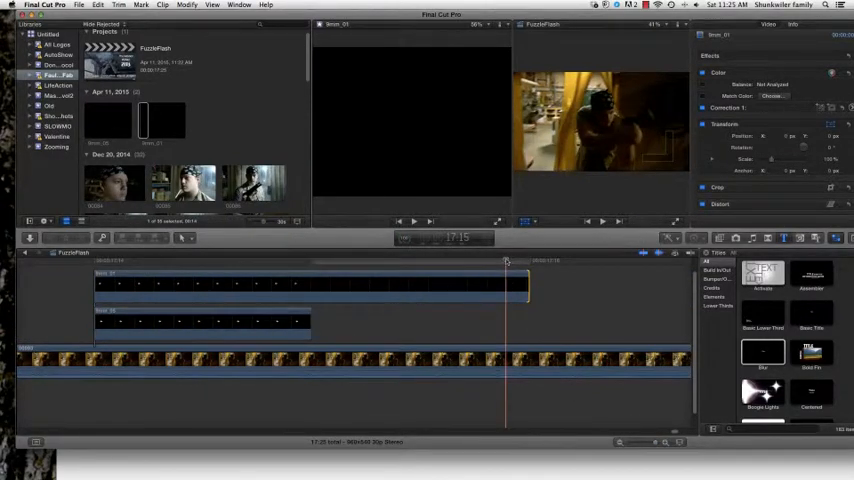
{"action": "left_click", "coordinate": [458, 262]}
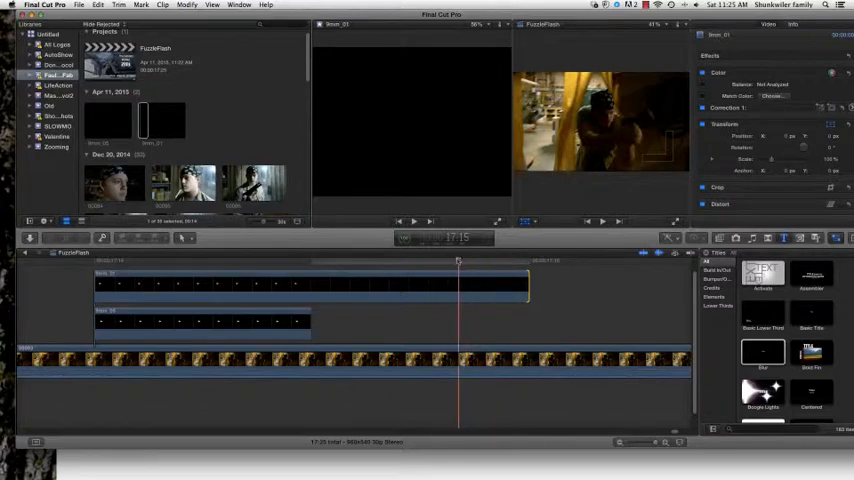
{"action": "left_click", "coordinate": [190, 260]}
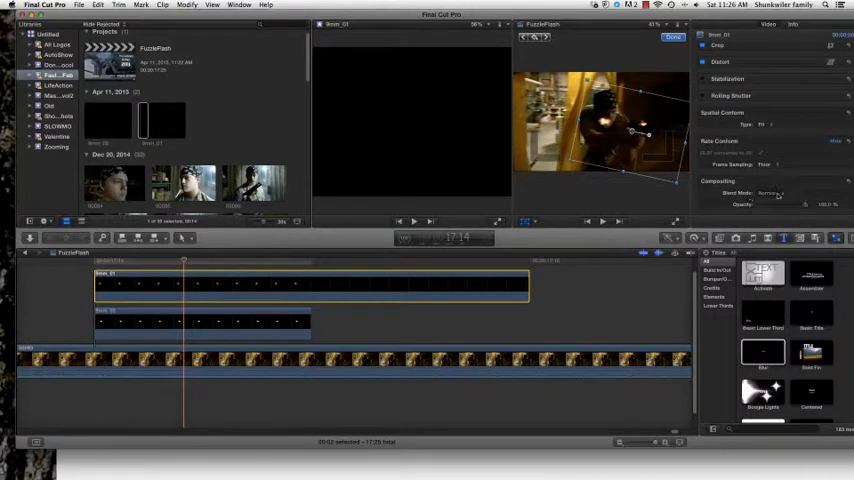
Change the overlay clip's Blend Mode under Compositing so the flame merges with the footage
{"action": "left_click", "coordinate": [780, 192]}
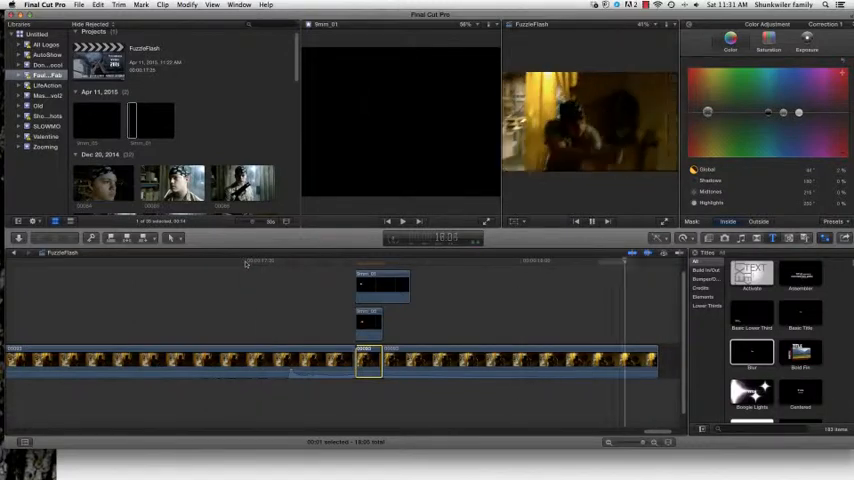
Raise the exposure pucks on the one-frame clip to brighten the flash
{"action": "left_click", "coordinate": [356, 262]}
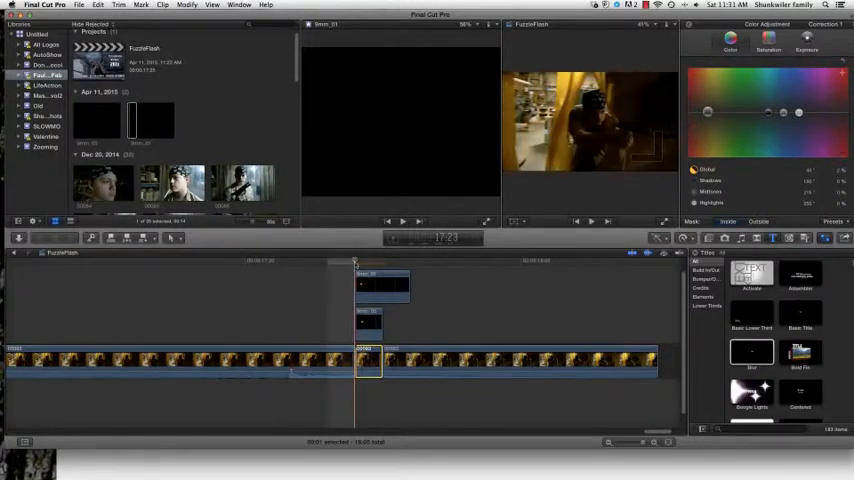